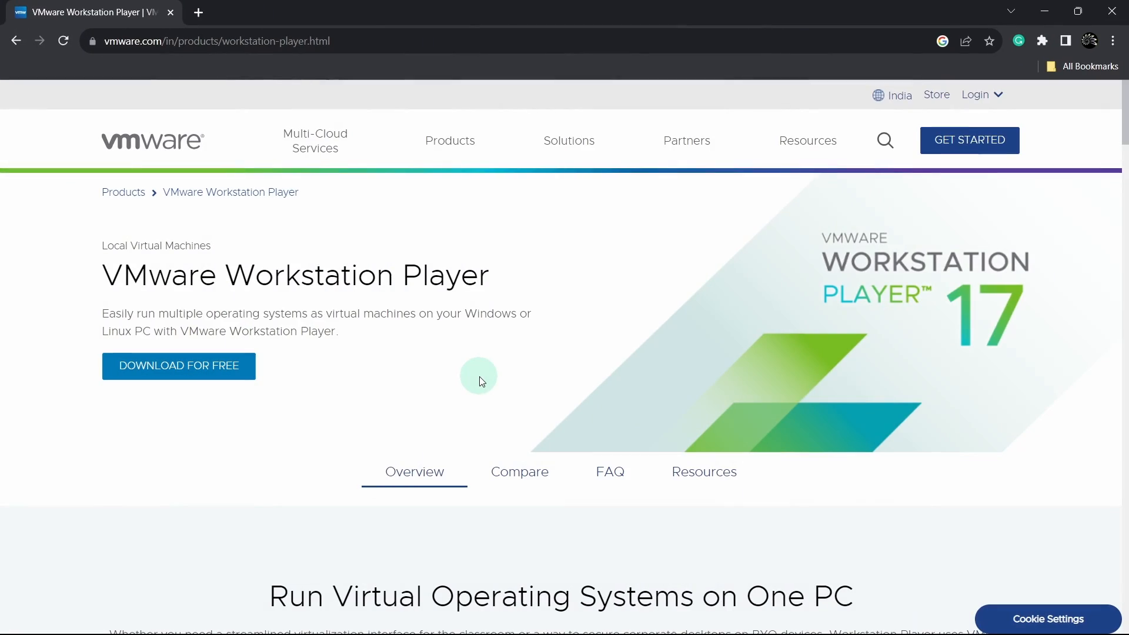
- From the Workstation Player product page, start the free download to reach the Customer Connect page
click(217, 41)
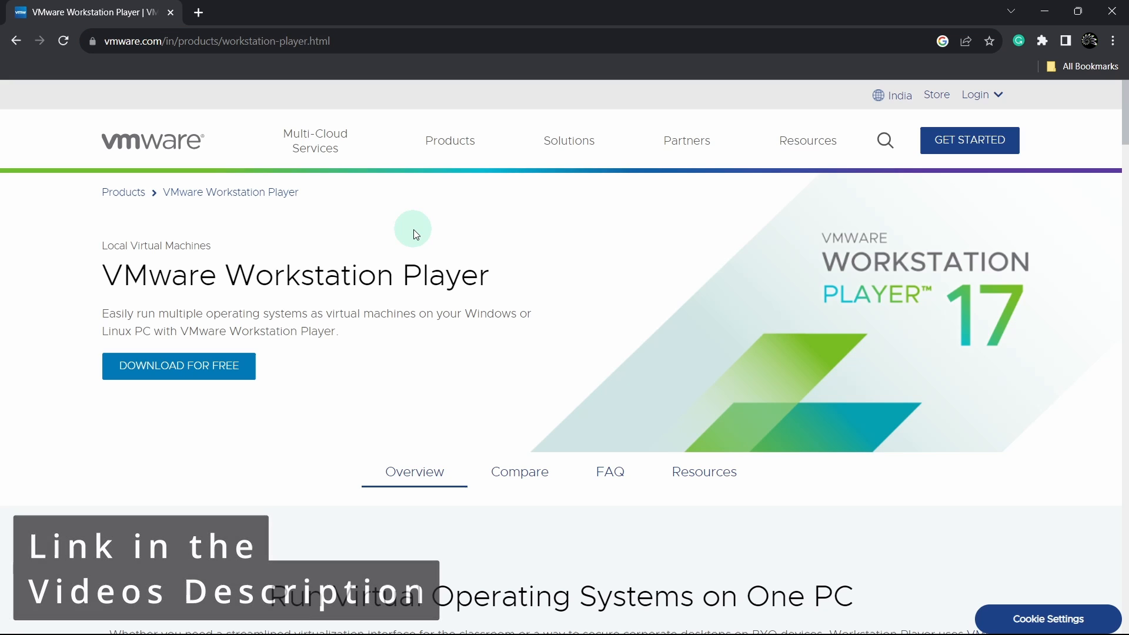
mouse_move(183, 372)
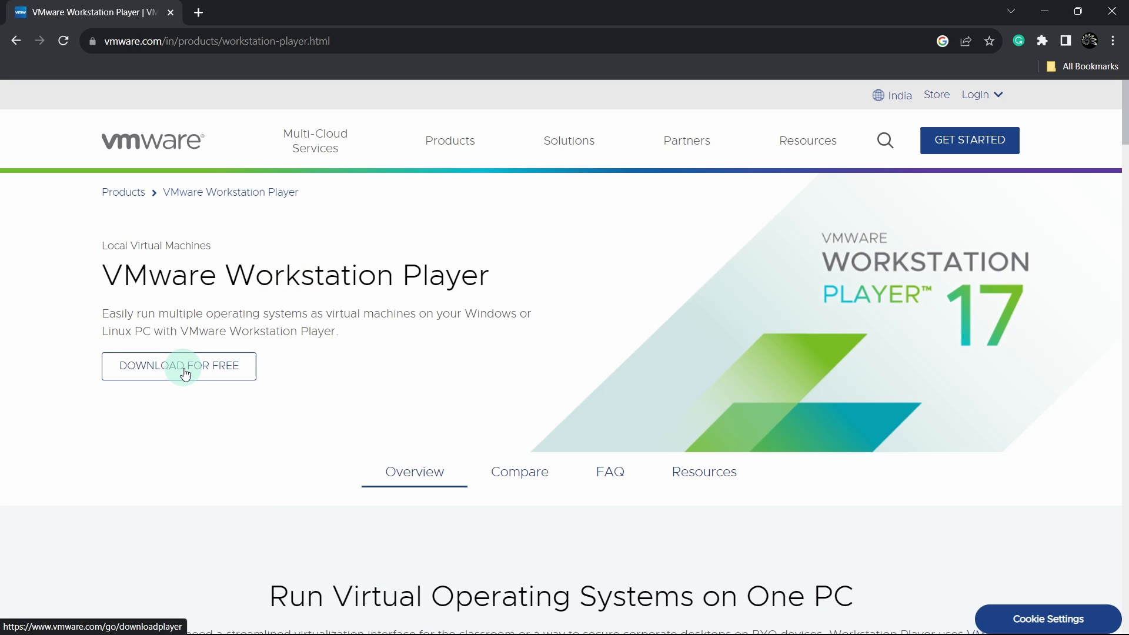
click(178, 366)
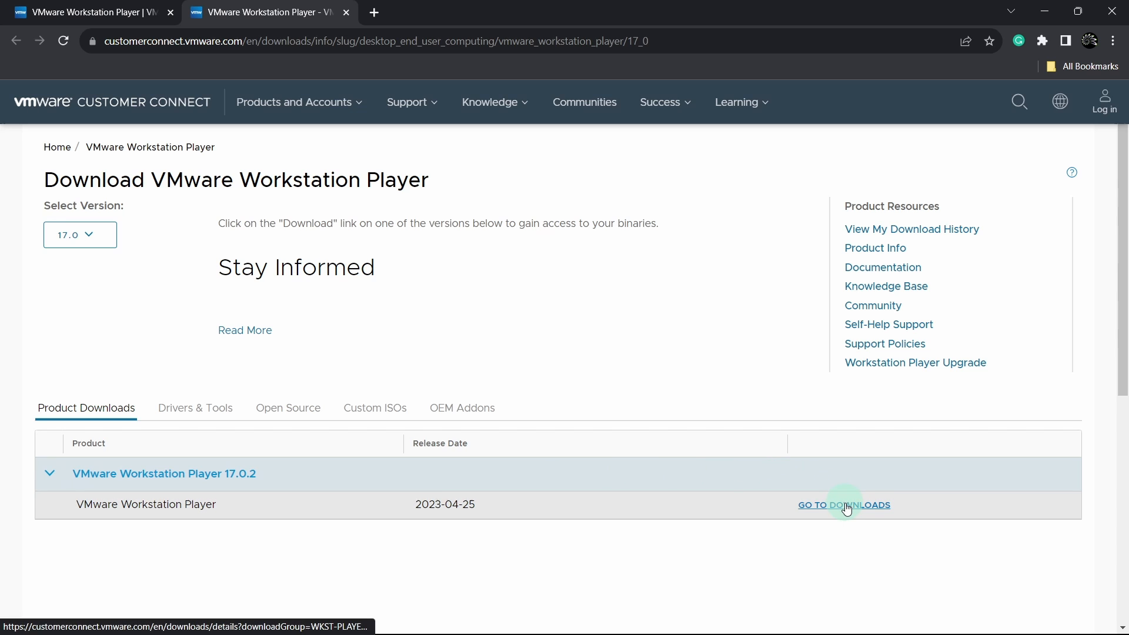
- Go to the Player 17.0.2 downloads and download the Windows 64-bit installer
click(844, 505)
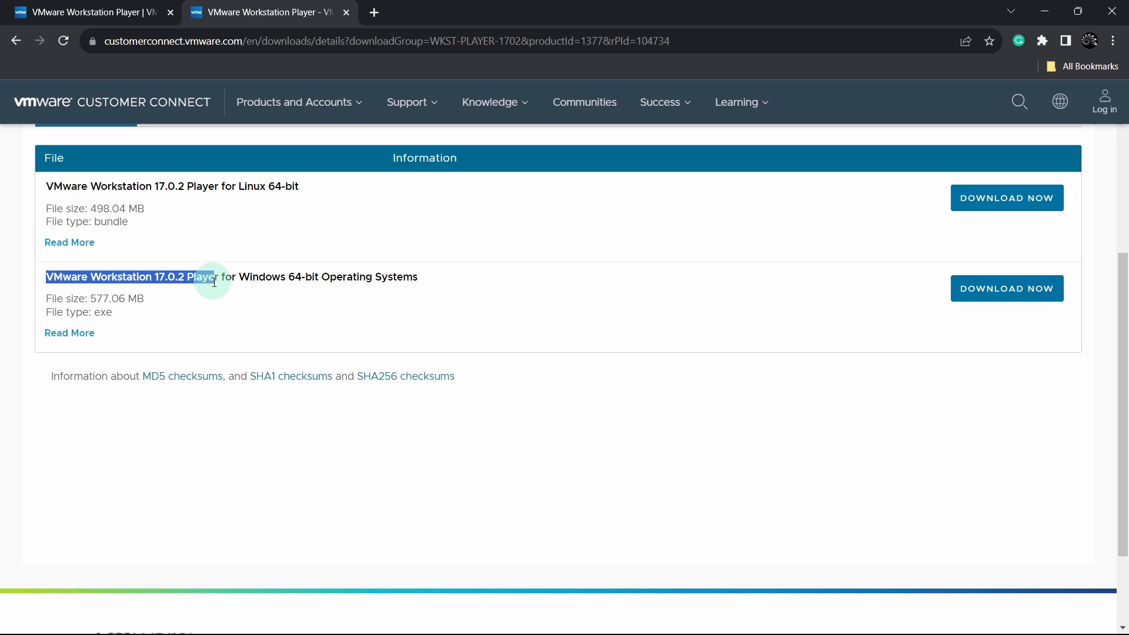
drag(214, 281, 425, 288)
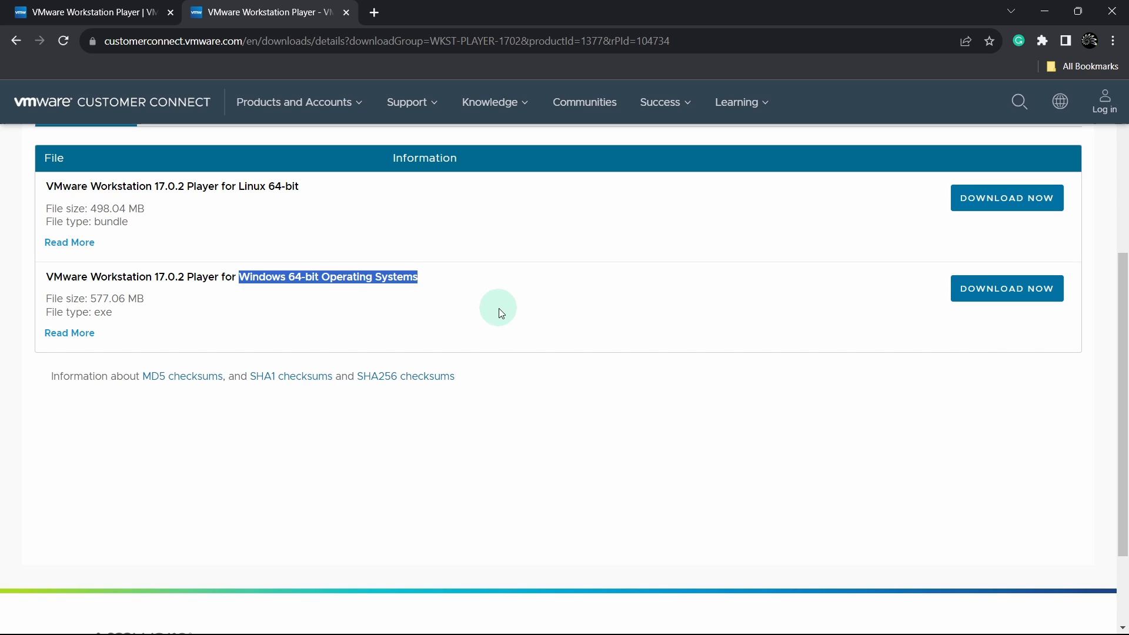
click(1006, 288)
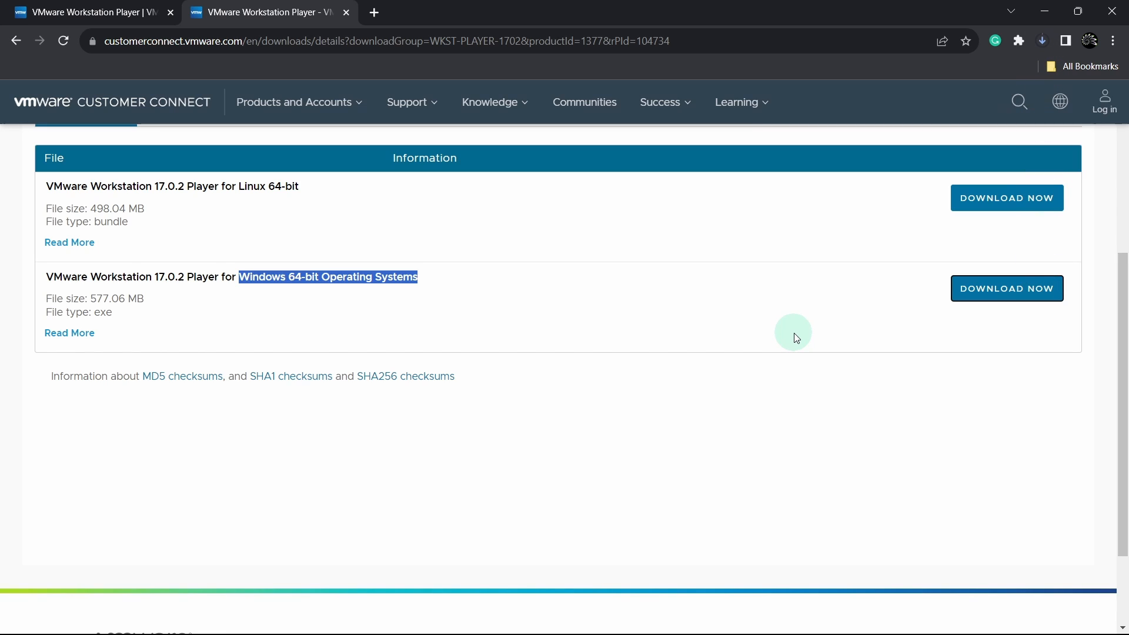
- Run the downloaded installer from Chrome's recent downloads, reaching the Setup Wizard welcome
click(1042, 40)
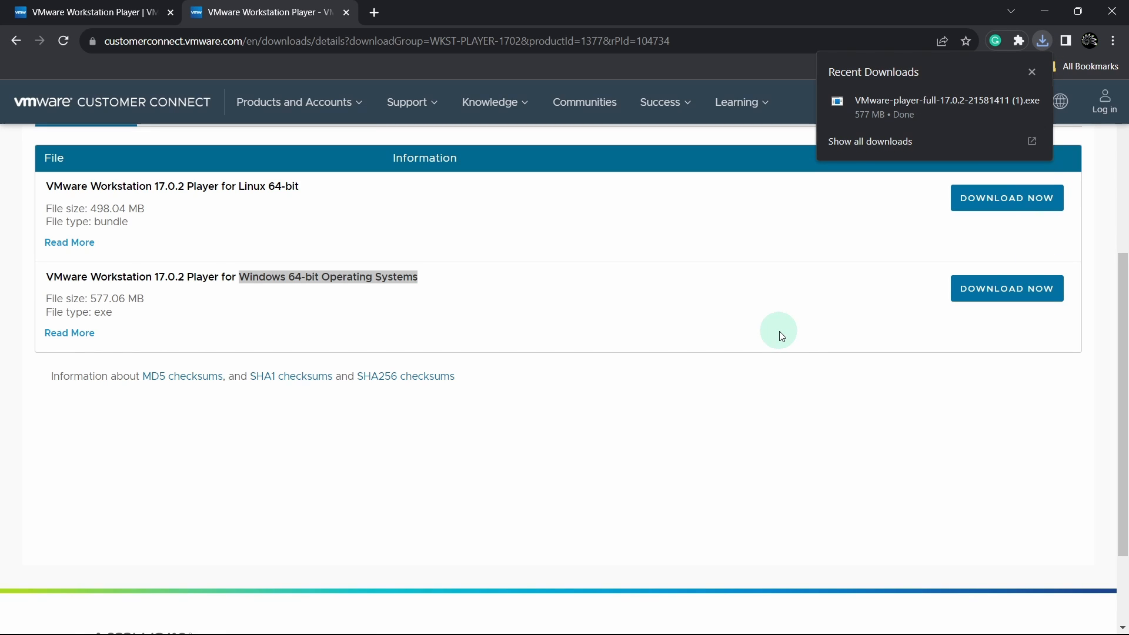
mouse_move(939, 116)
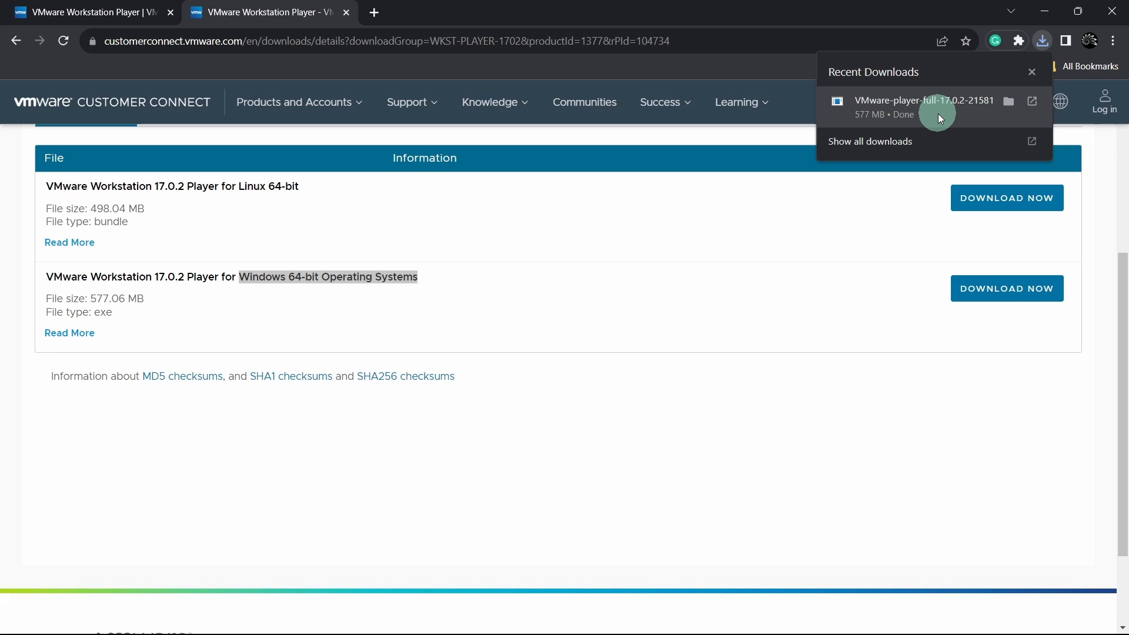
click(771, 335)
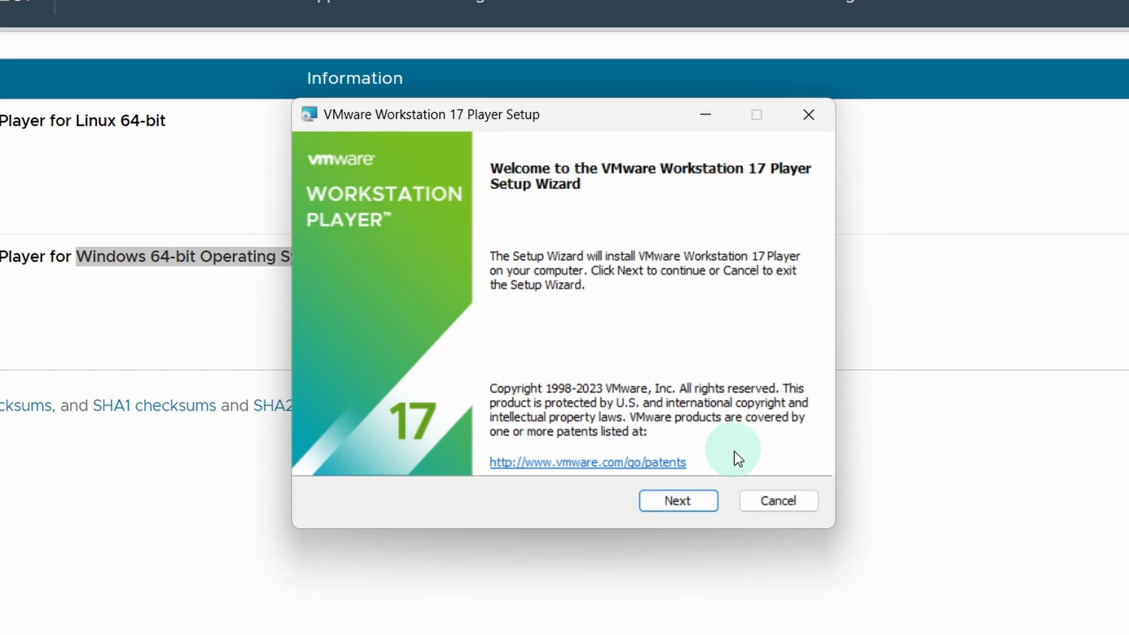
- Accept the license agreement and enable the Enhanced Keyboard Driver feature
click(677, 500)
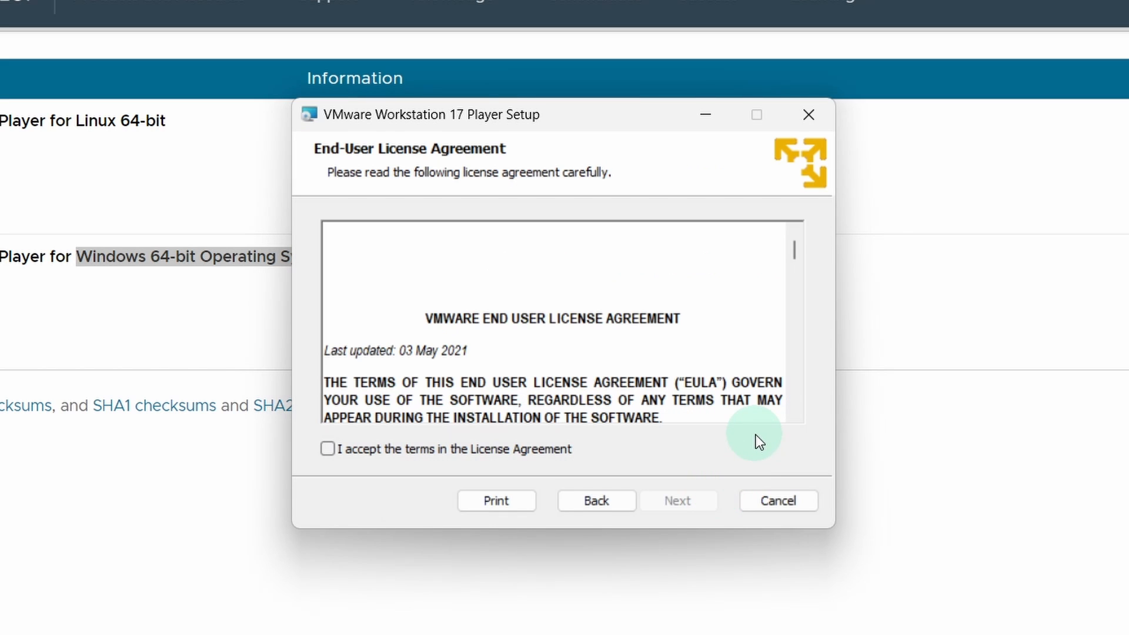
click(328, 448)
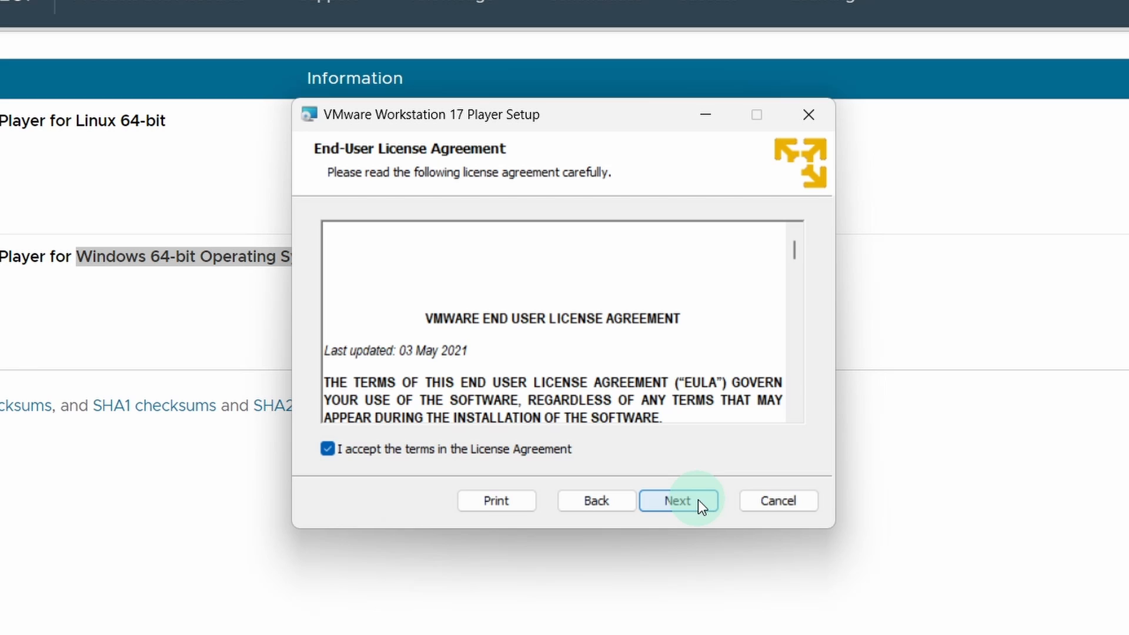
click(677, 501)
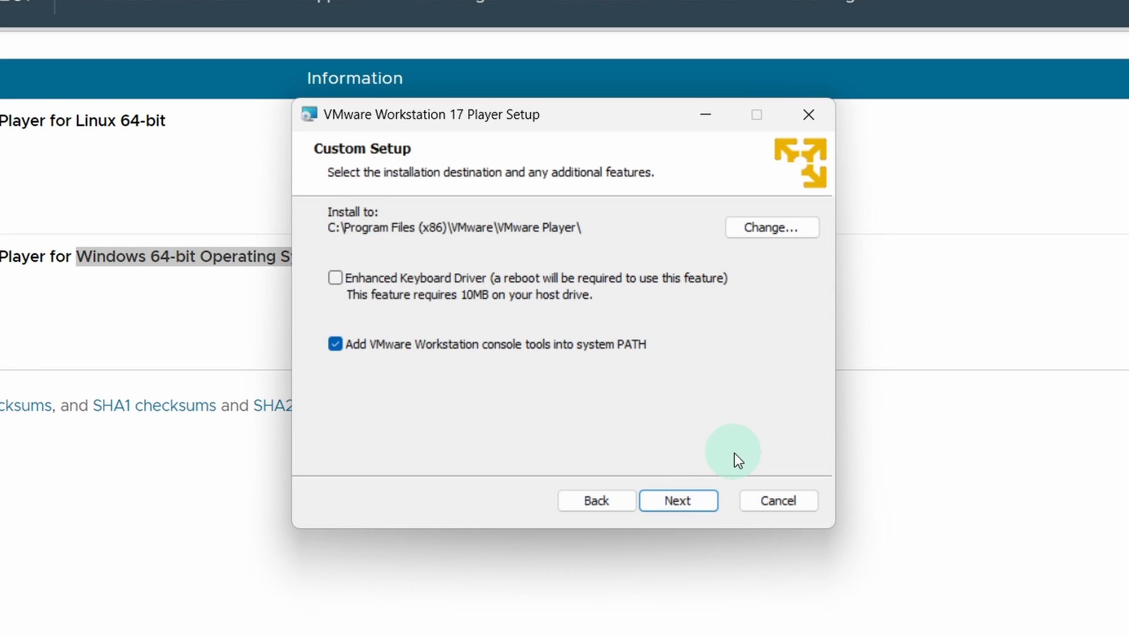
mouse_move(335, 277)
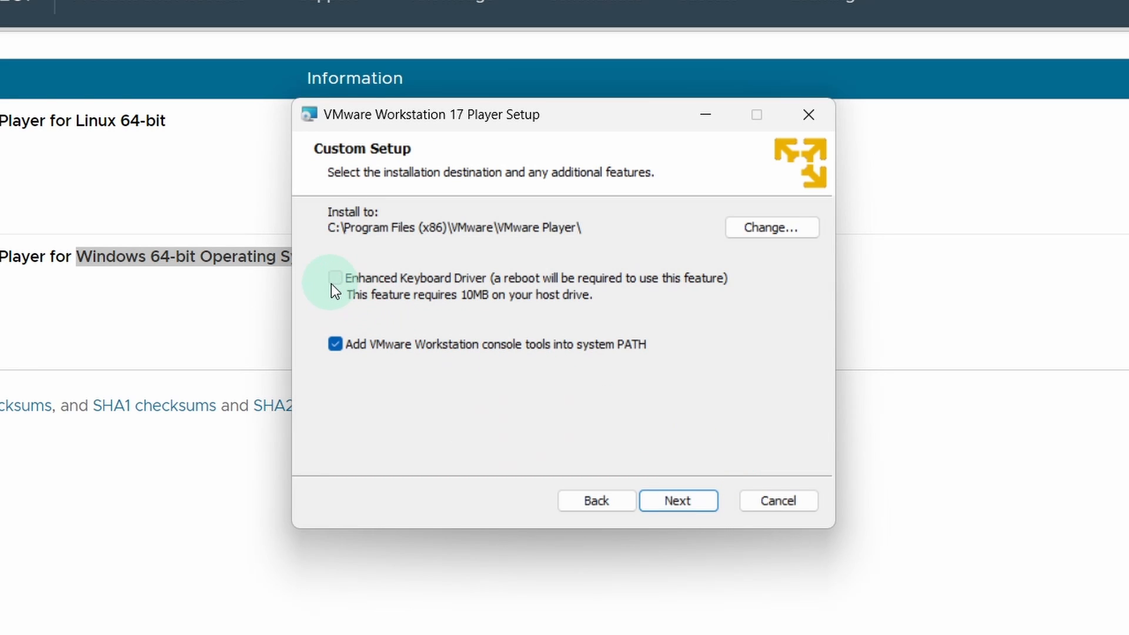
click(335, 277)
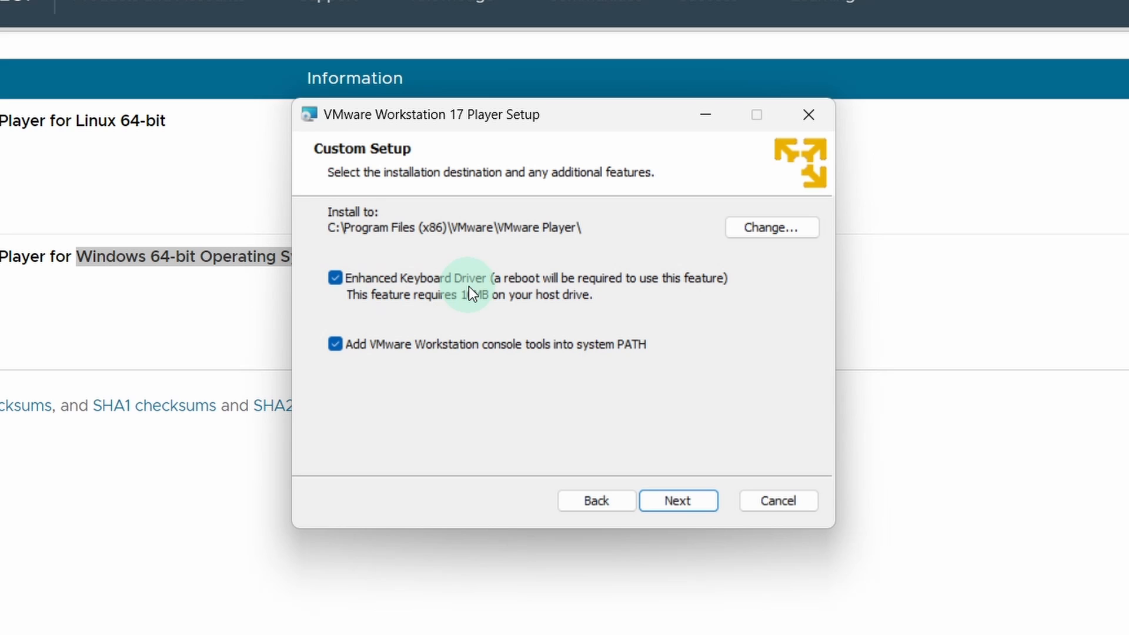
mouse_move(414, 363)
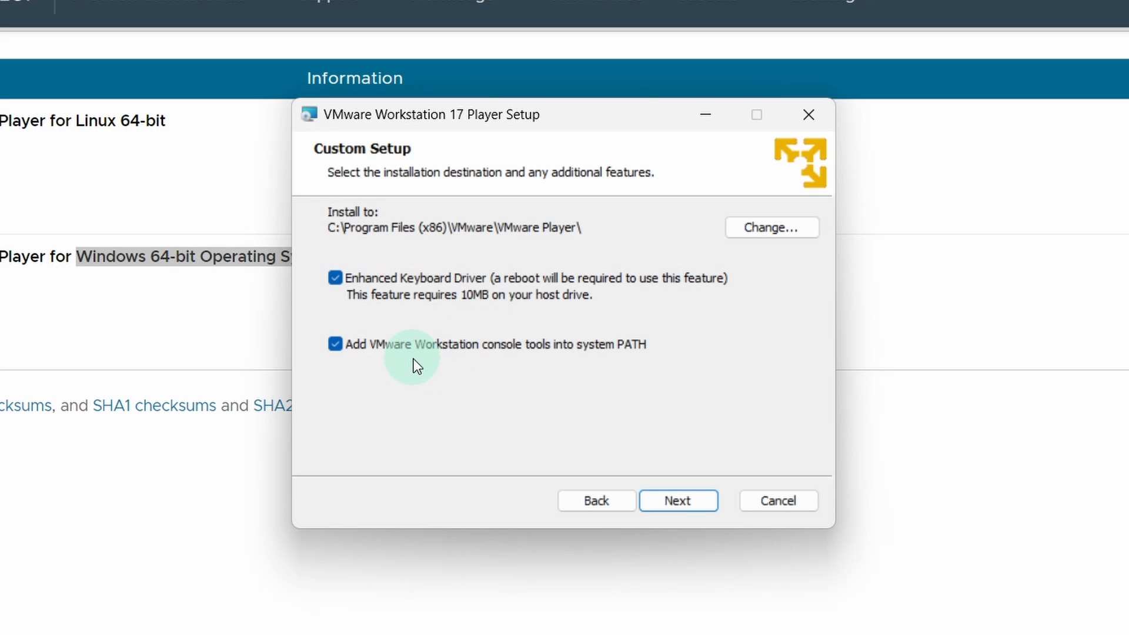
mouse_move(616, 366)
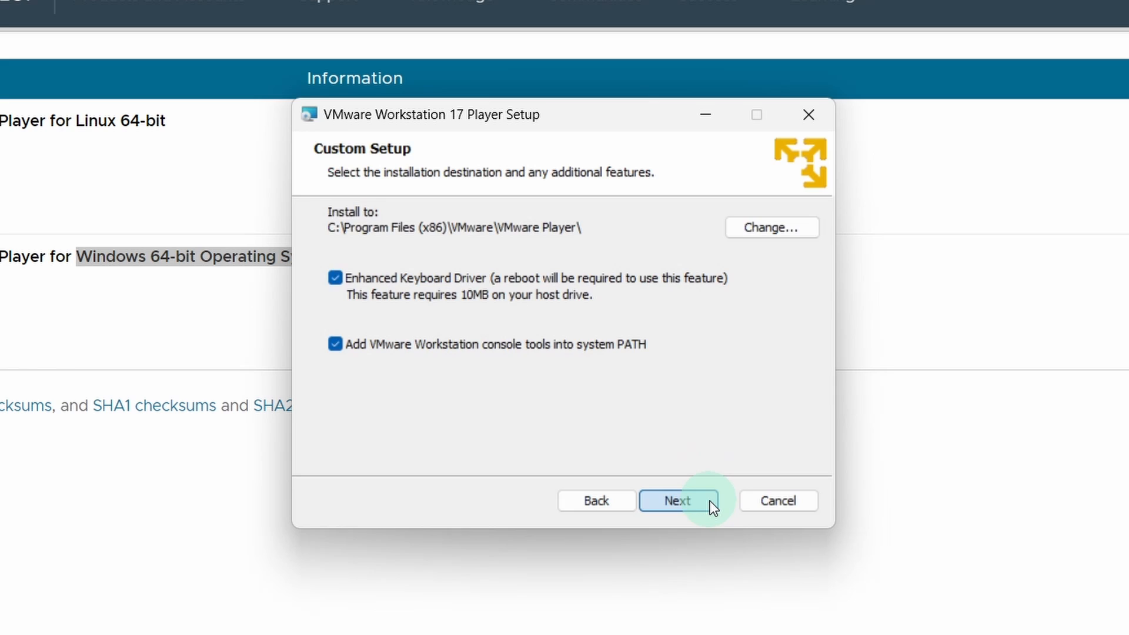
- Keep default install location, user experience settings and both shortcuts, install, and finish setup
click(677, 501)
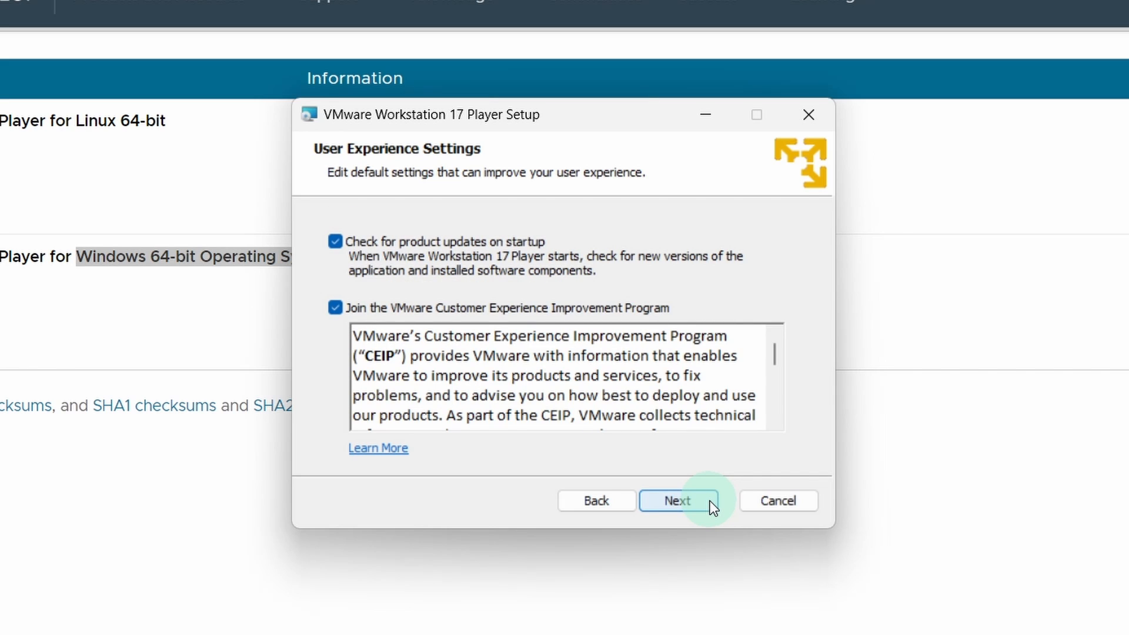
click(677, 501)
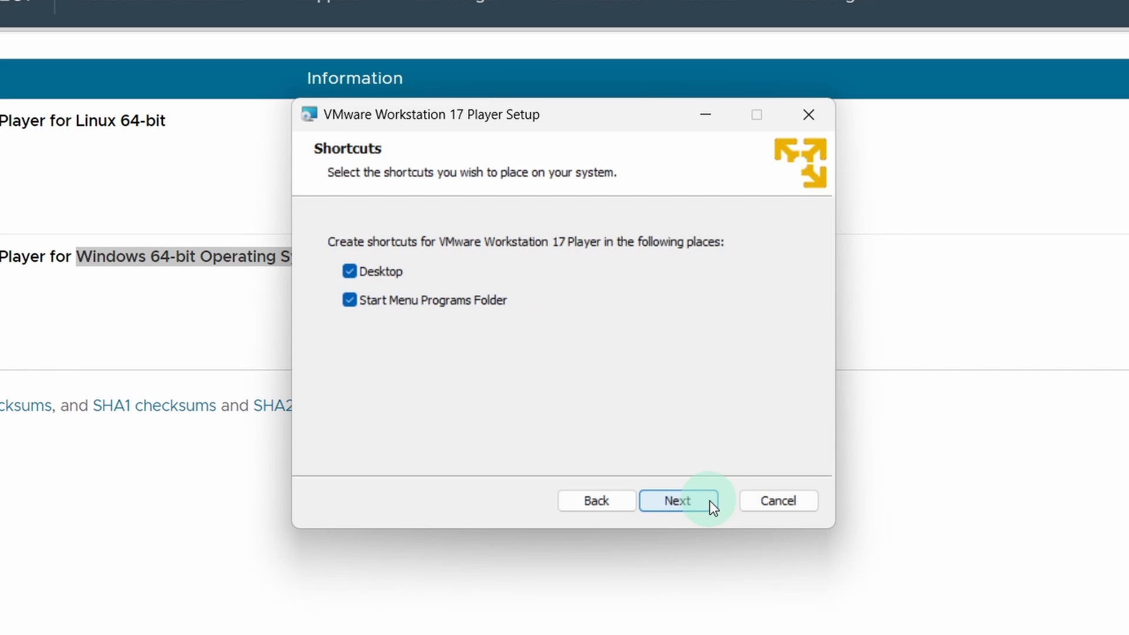
click(677, 500)
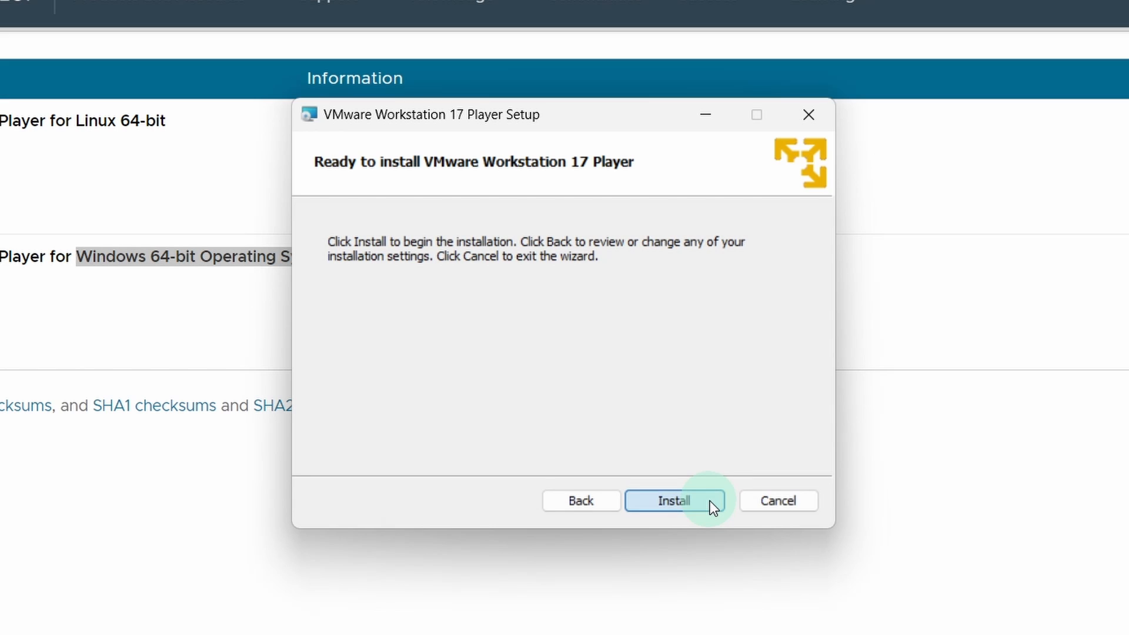
click(673, 501)
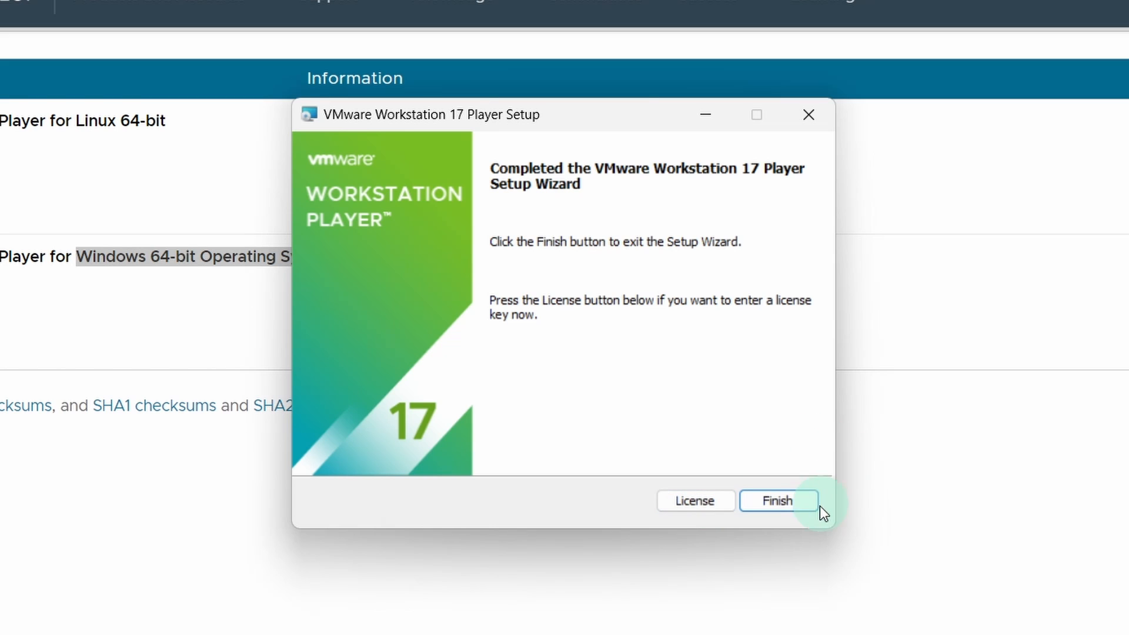
click(778, 500)
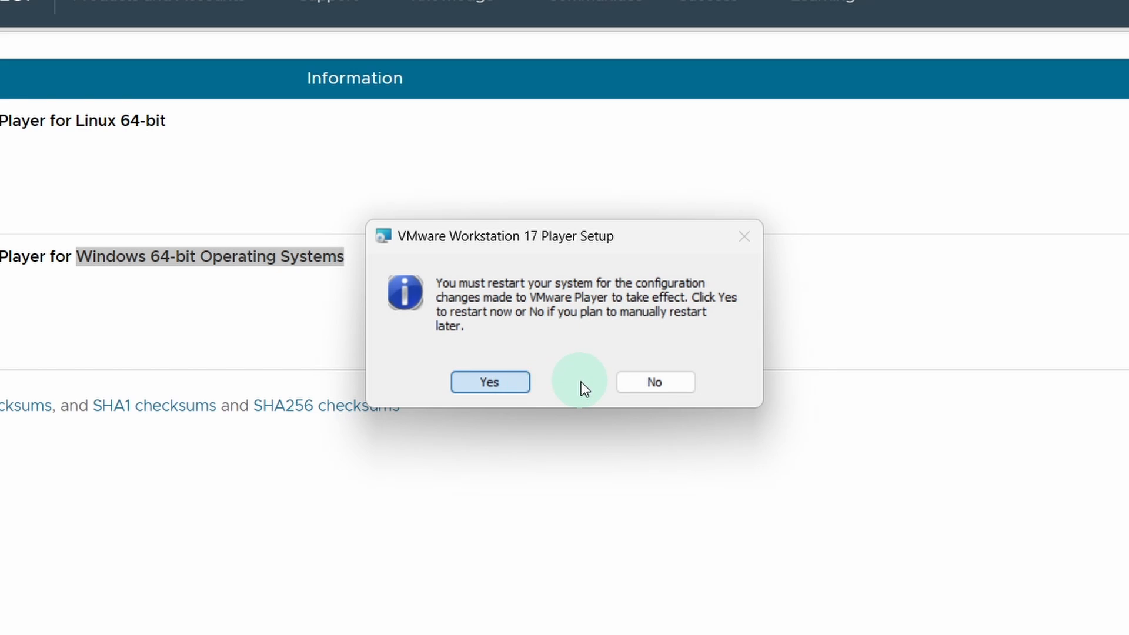
- Dismiss the restart prompt, returning to the desktop with the Player shortcut
click(489, 381)
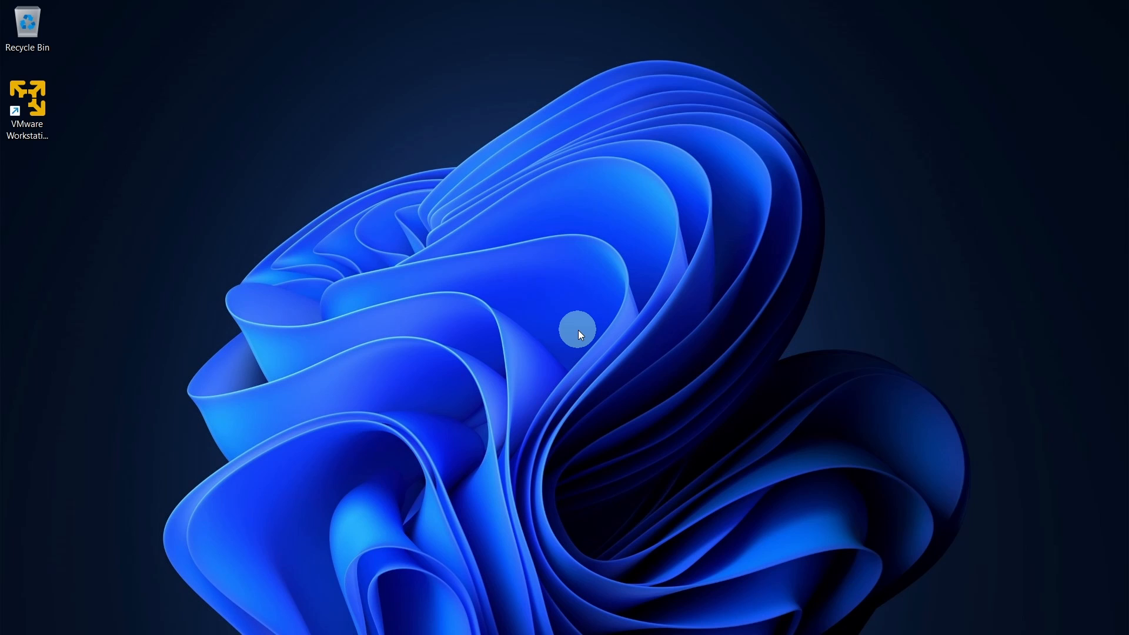
mouse_move(410, 268)
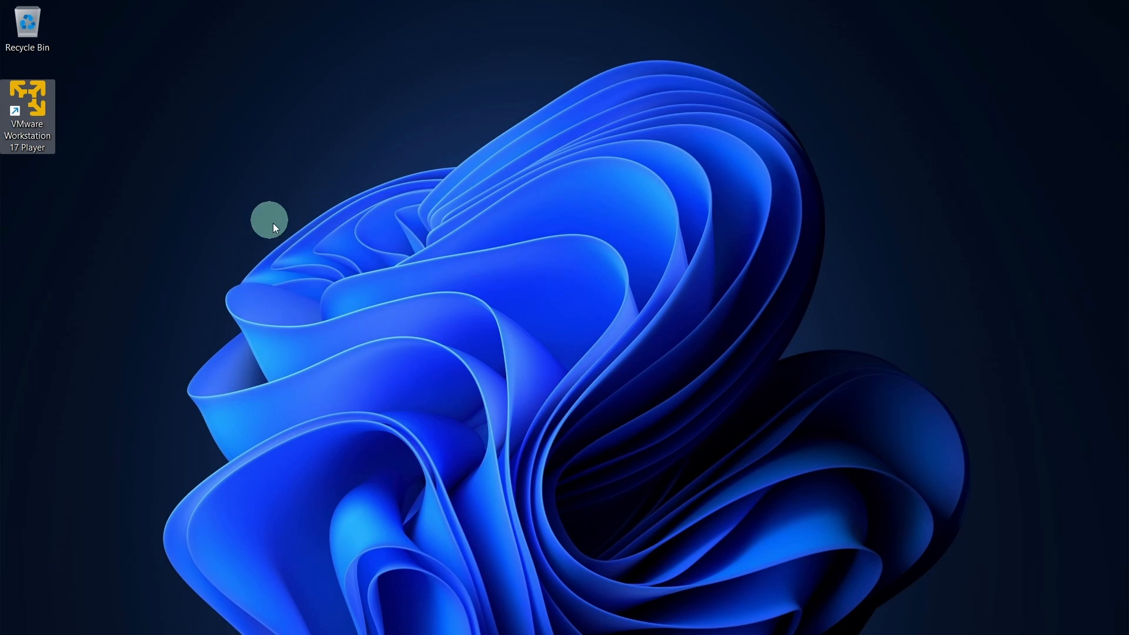
- Launch VMware Workstation 17 Player from its desktop shortcut to the Welcome home screen
double_click(27, 105)
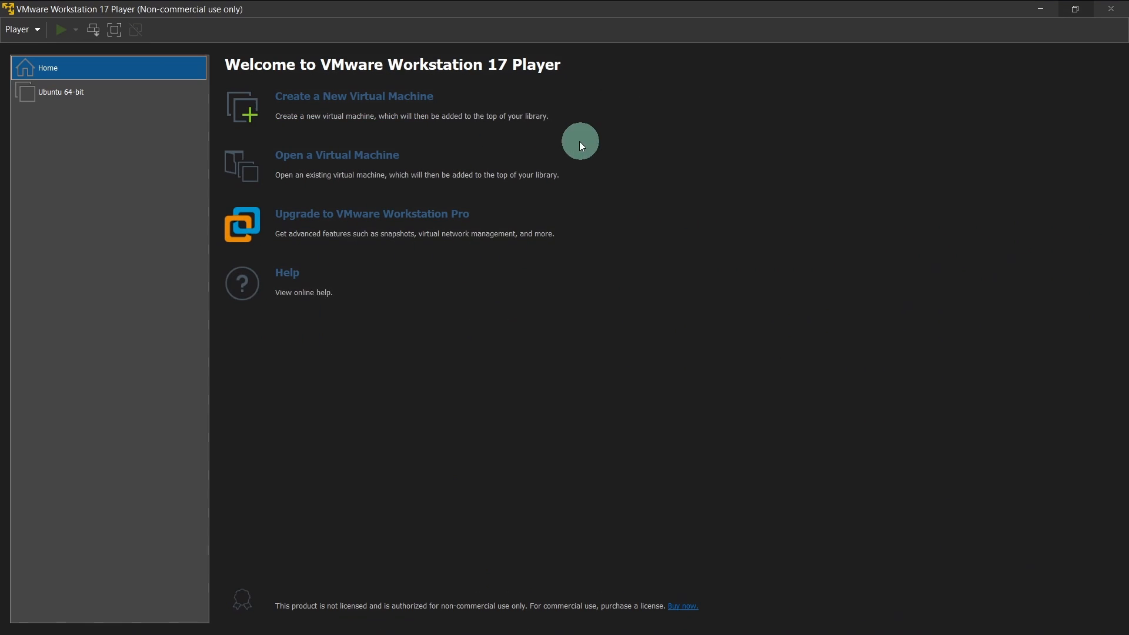
mouse_move(340, 362)
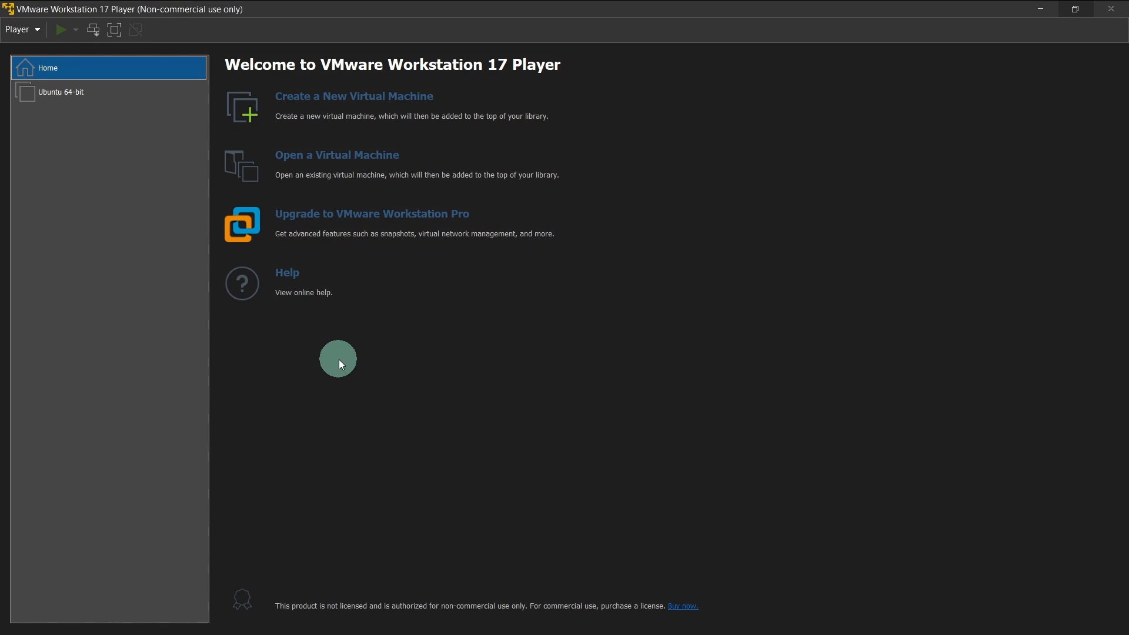
mouse_move(376, 319)
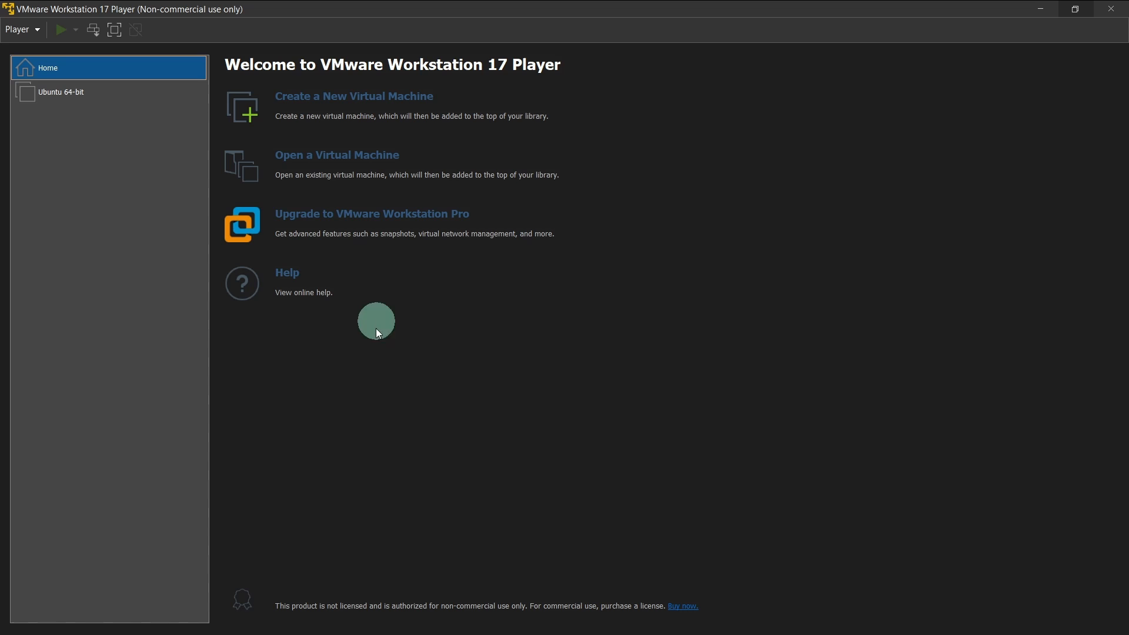